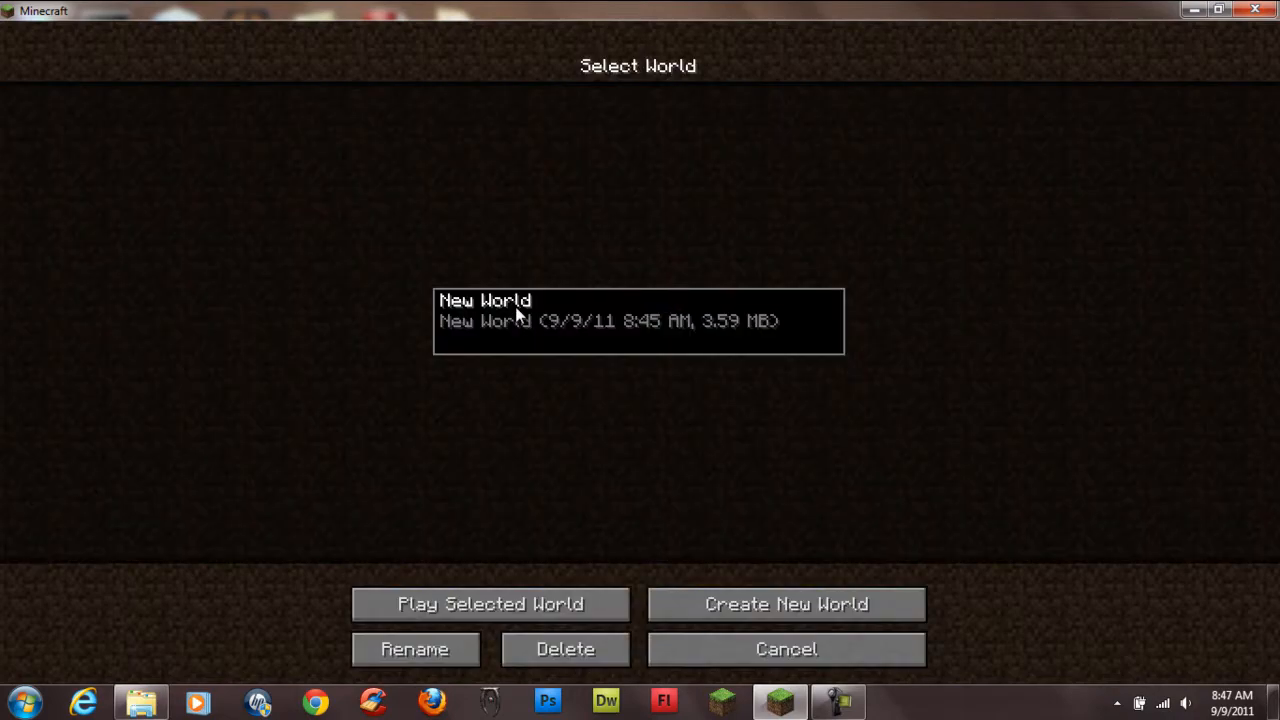
Select the saved world 'New World' to play in.
{"action": "left_click", "coordinate": [490, 603]}
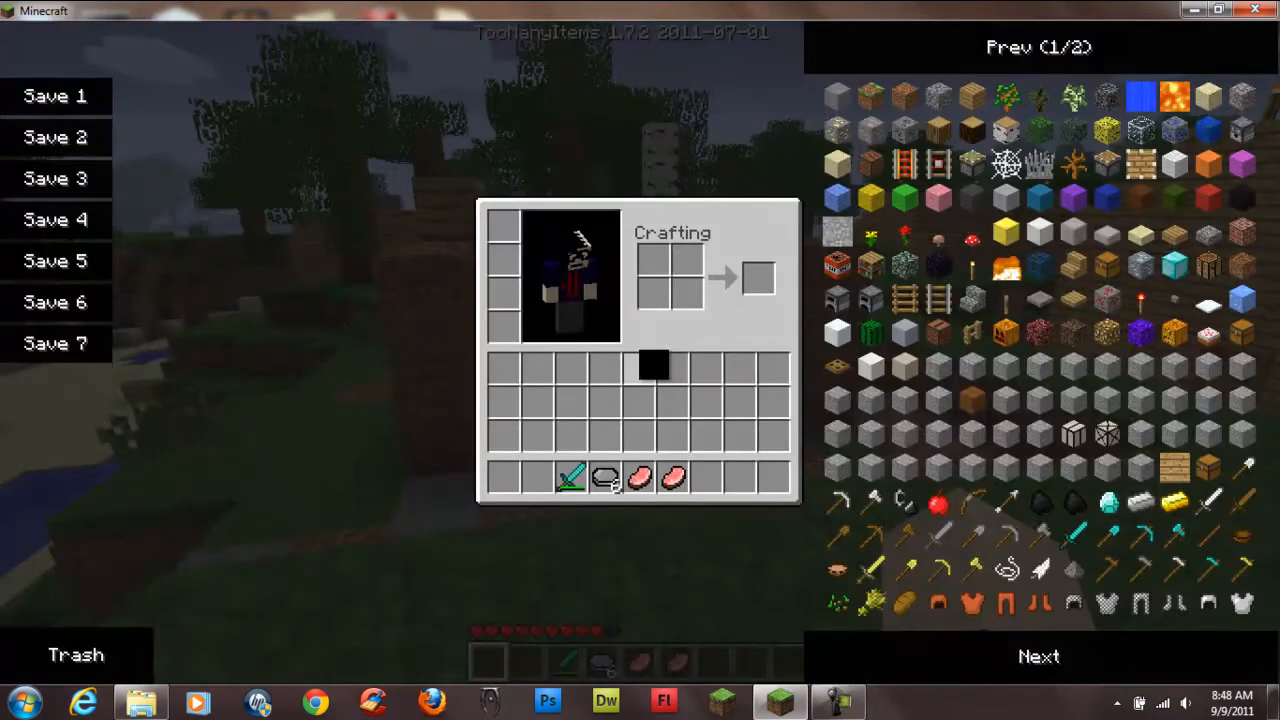
Close the inventory with 64 stone in the hotbar and return to the world.
{"action": "key", "text": "Escape"}
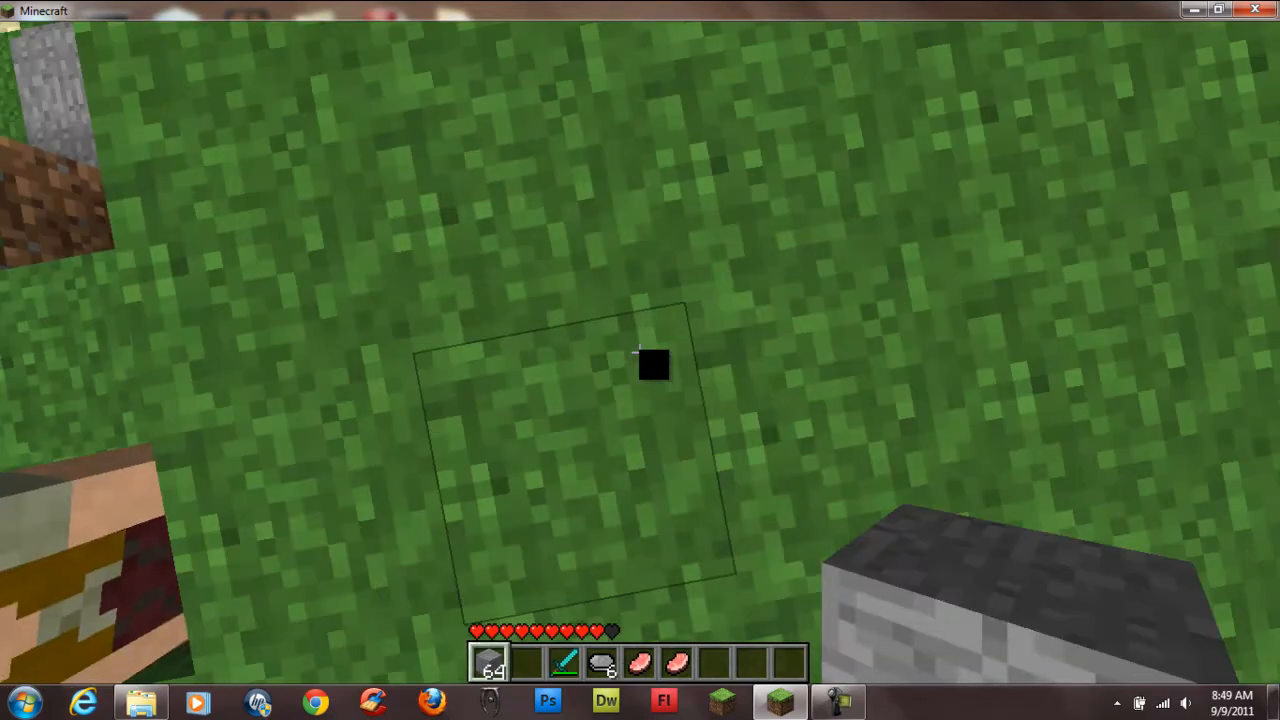